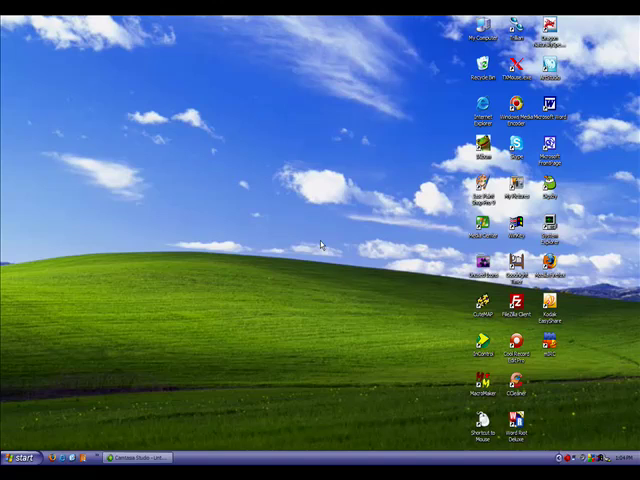
mouse_move(325, 258)
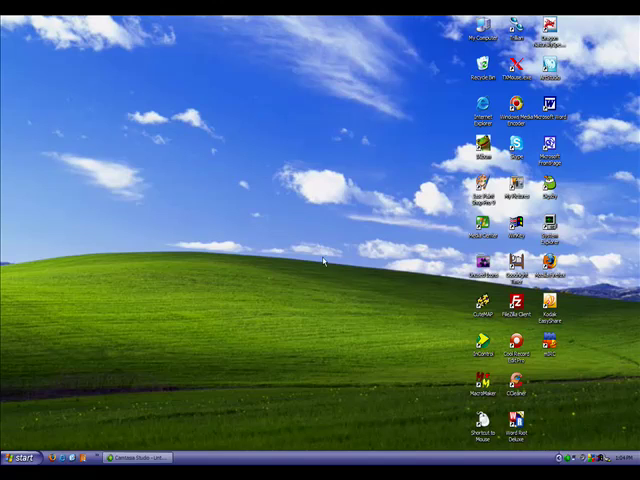
mouse_move(325, 258)
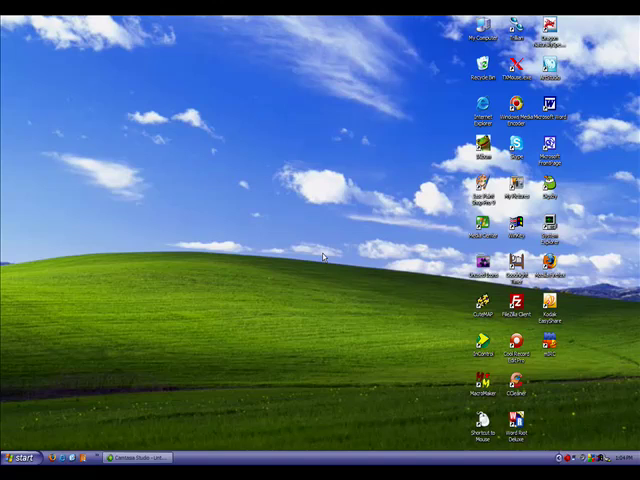
mouse_move(320, 258)
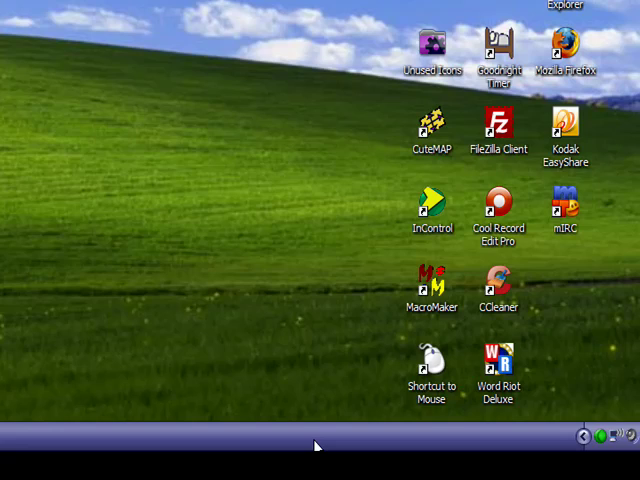
- Bring up the taskbar's context menu to reach the Toolbars list
right_click(315, 445)
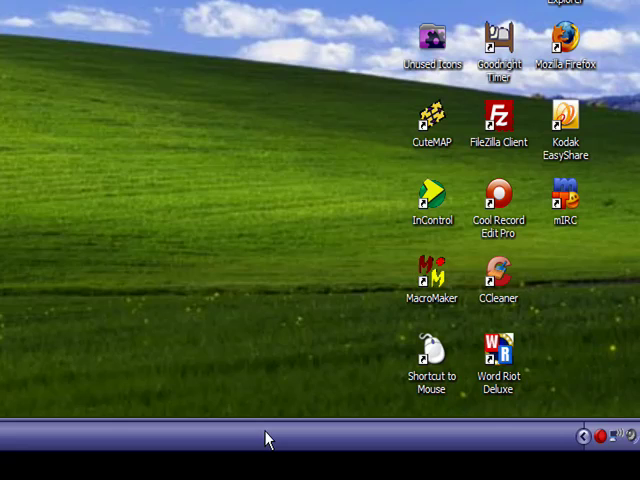
right_click(268, 438)
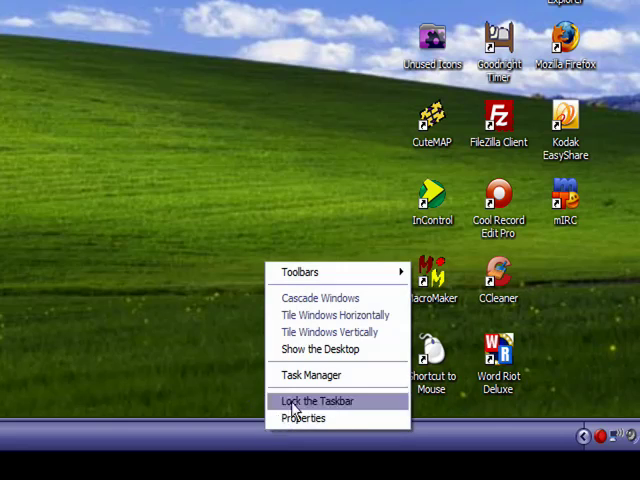
mouse_move(300, 271)
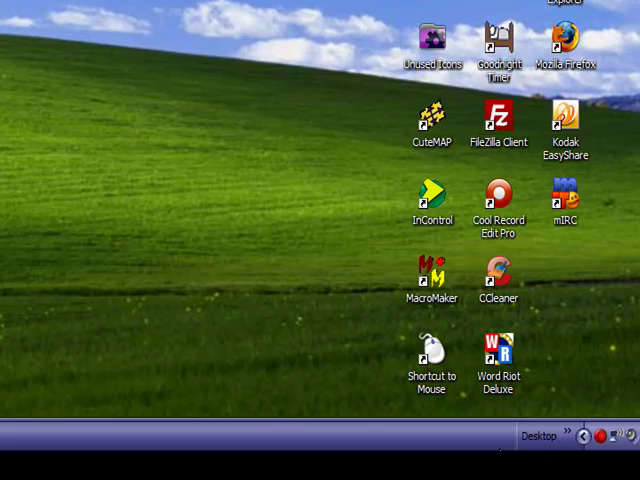
mouse_move(537, 440)
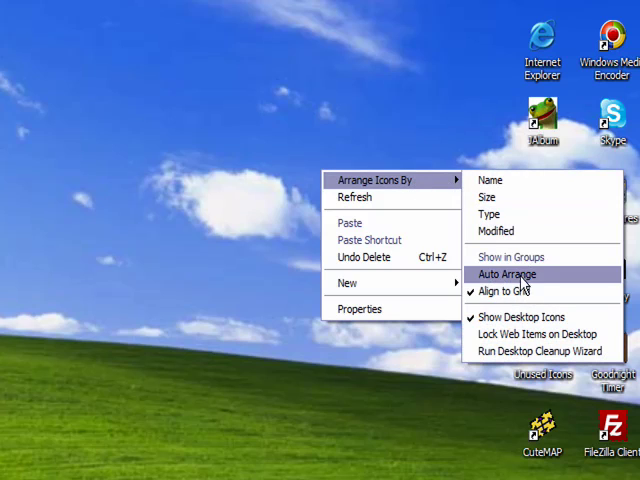
mouse_move(523, 317)
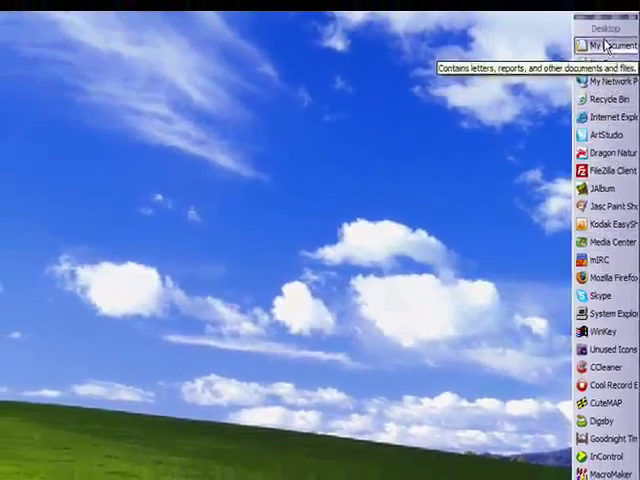
- Turn off Show Text and Show Title so the Desktop toolbar shows icons only
right_click(590, 44)
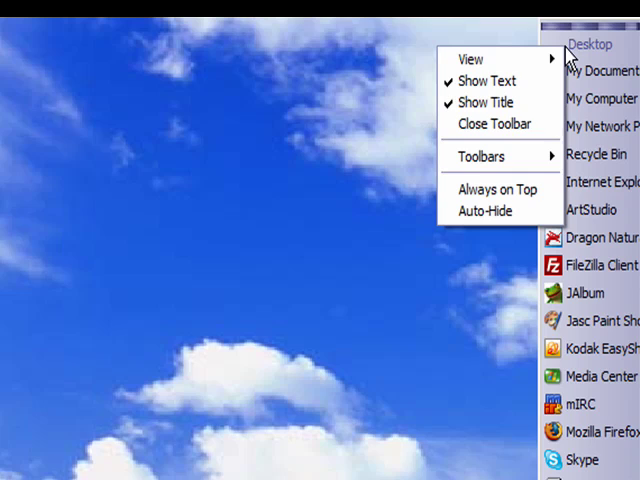
mouse_move(489, 81)
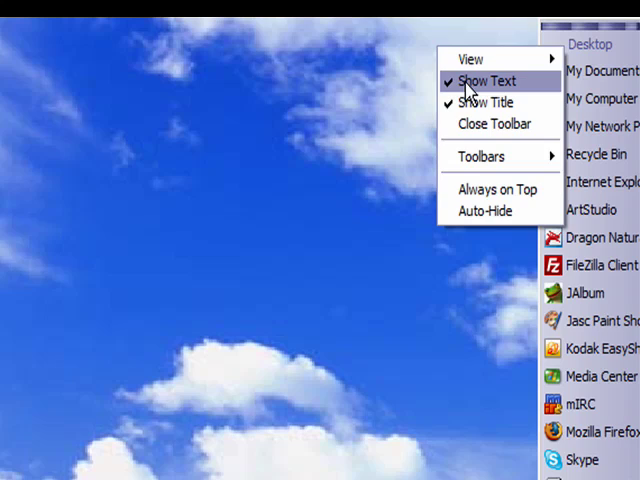
left_click(489, 81)
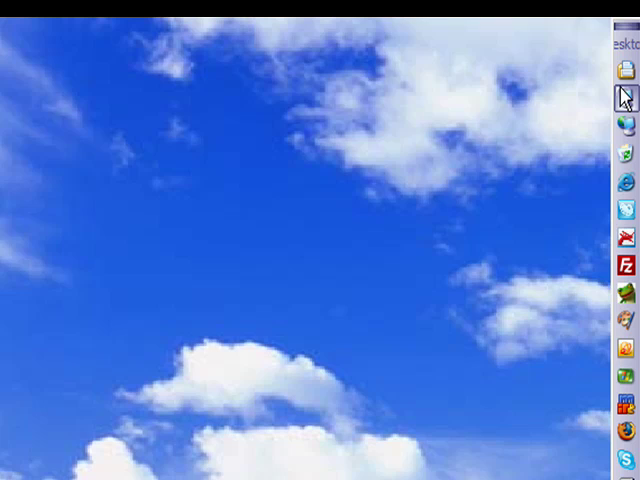
mouse_move(395, 172)
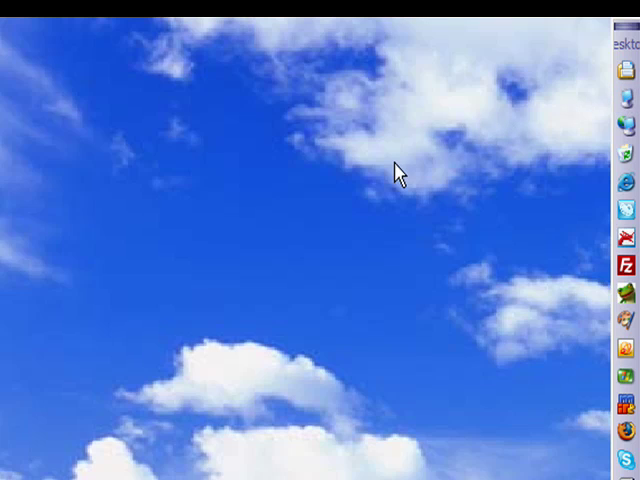
right_click(618, 50)
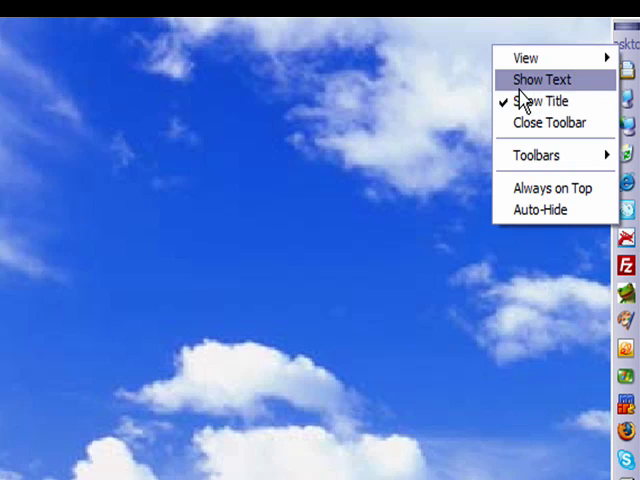
left_click(544, 79)
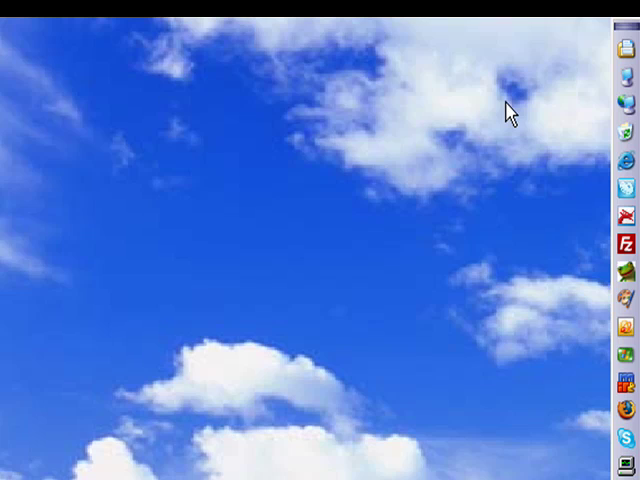
mouse_move(432, 432)
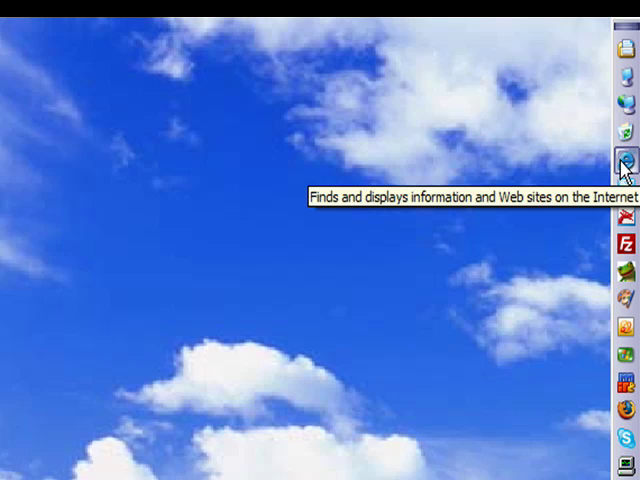
mouse_move(585, 218)
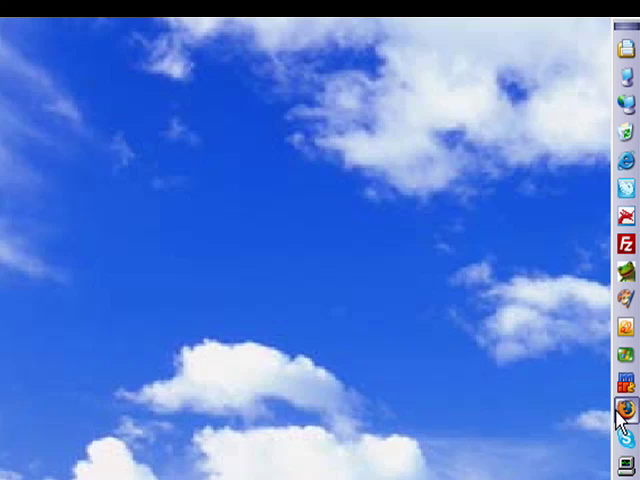
mouse_move(617, 407)
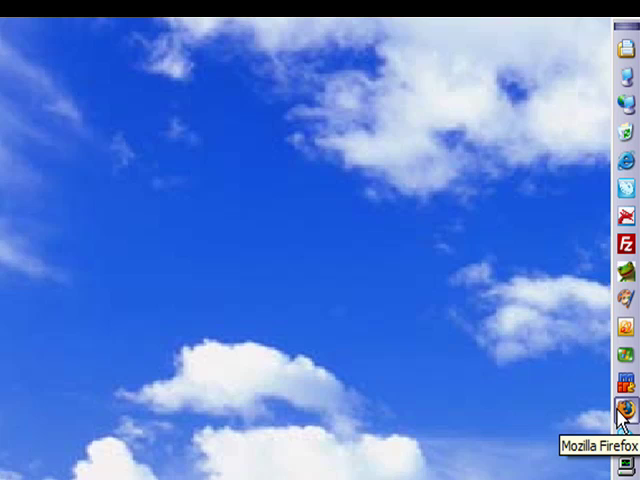
mouse_move(558, 410)
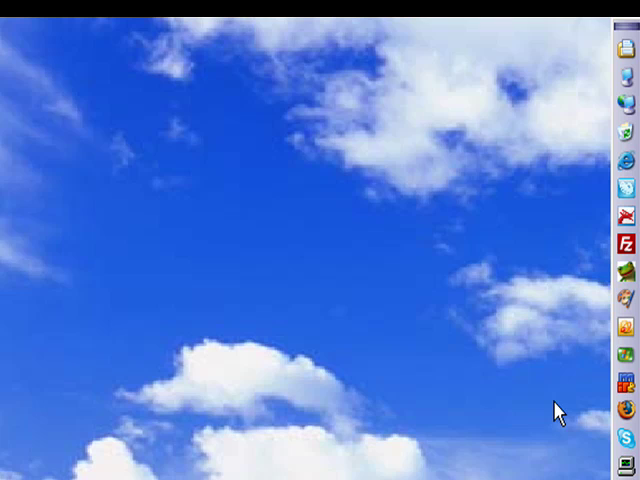
mouse_move(617, 427)
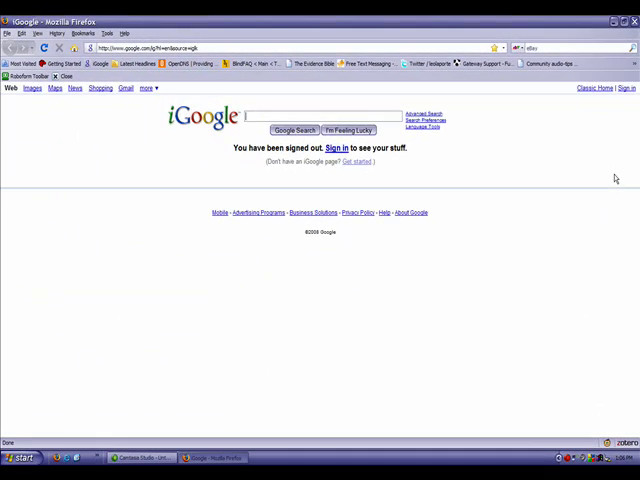
mouse_move(610, 161)
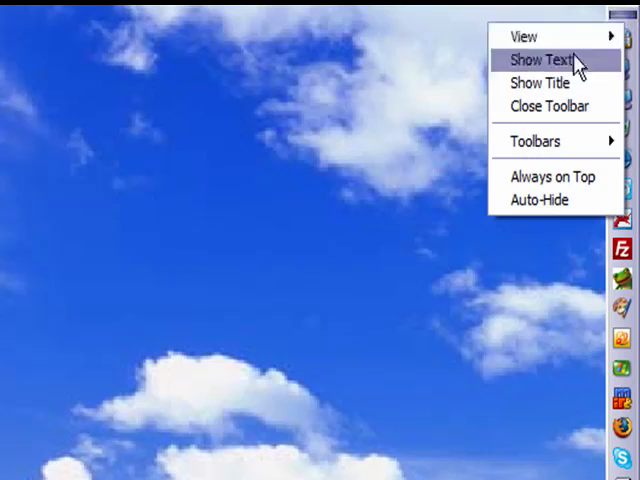
- Enable Always on Top for the docked Desktop toolbar
left_click(548, 57)
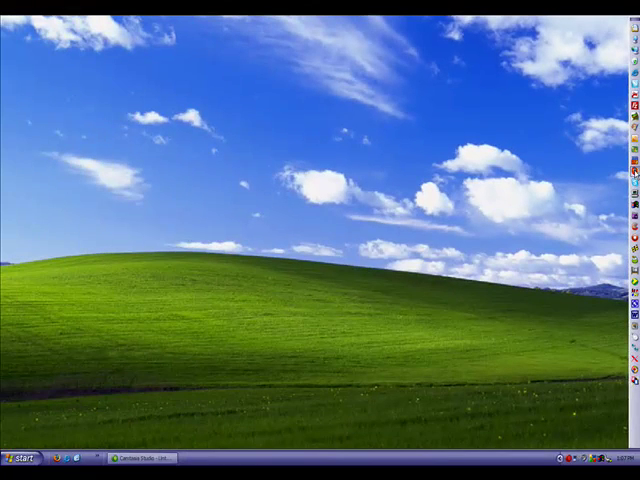
mouse_move(572, 170)
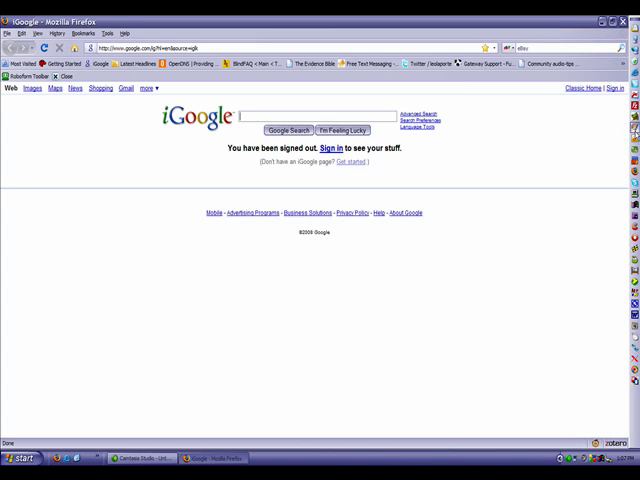
mouse_move(601, 146)
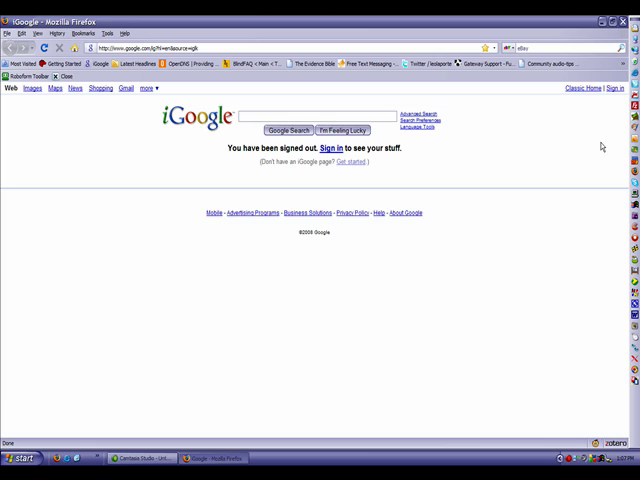
mouse_move(613, 162)
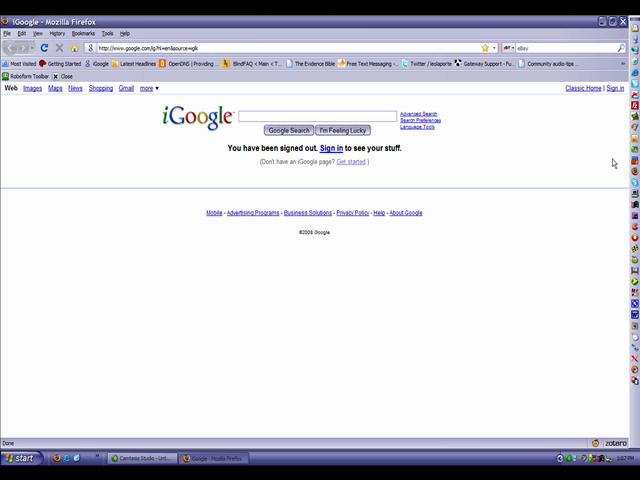
mouse_move(608, 233)
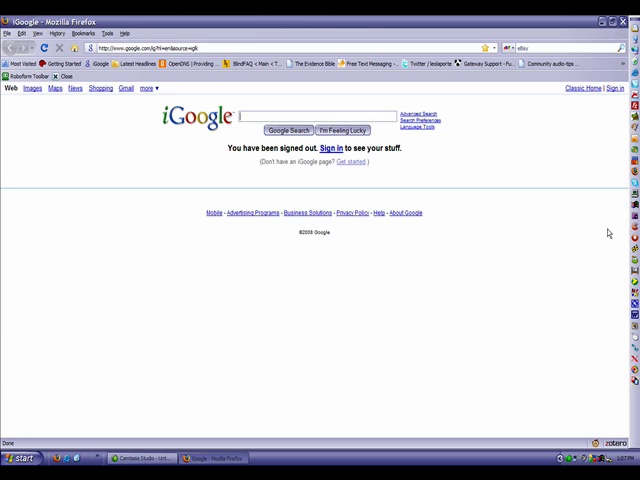
mouse_move(601, 231)
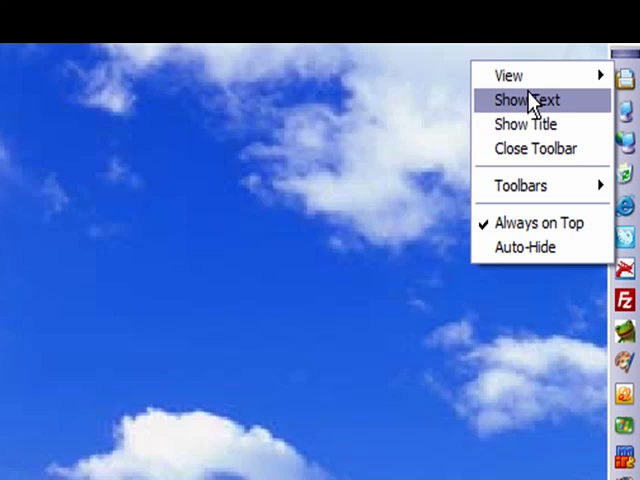
mouse_move(510, 75)
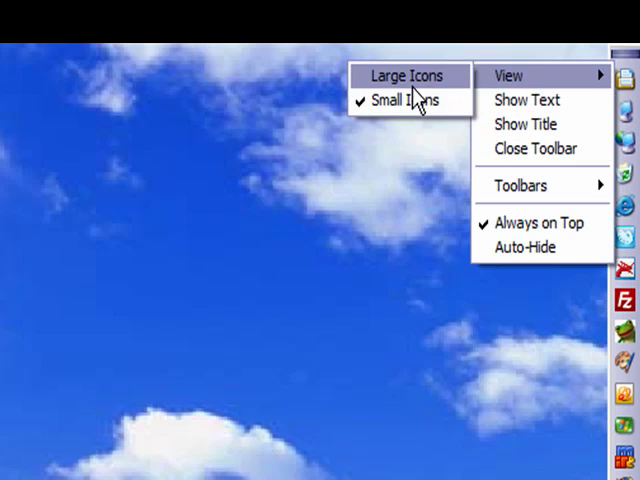
- Switch the Desktop toolbar's view to Large Icons
left_click(406, 75)
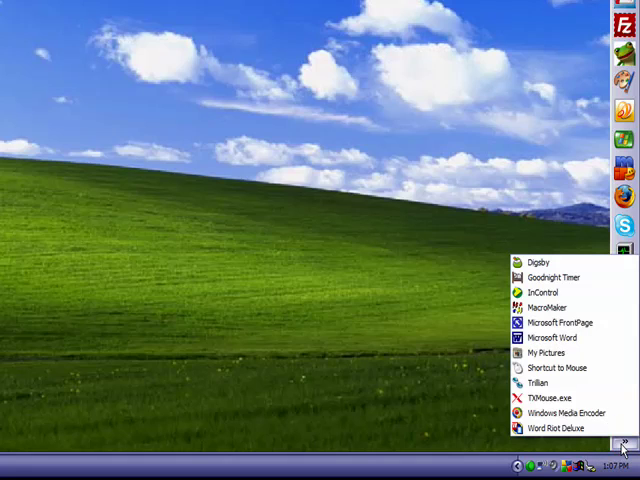
mouse_move(548, 352)
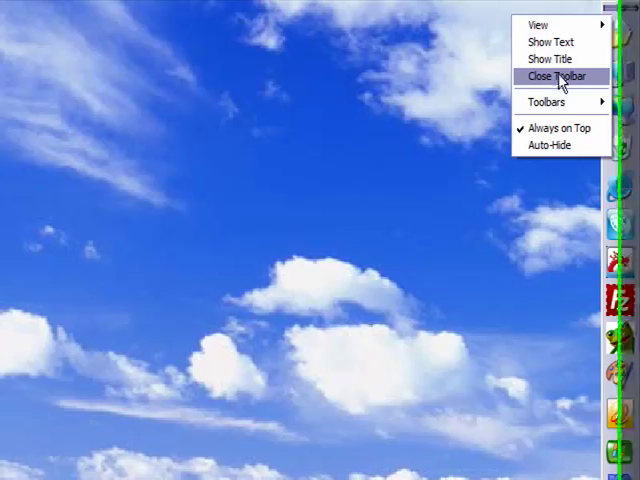
- Close the docked Desktop toolbar, leaving a plain desktop
left_click(557, 76)
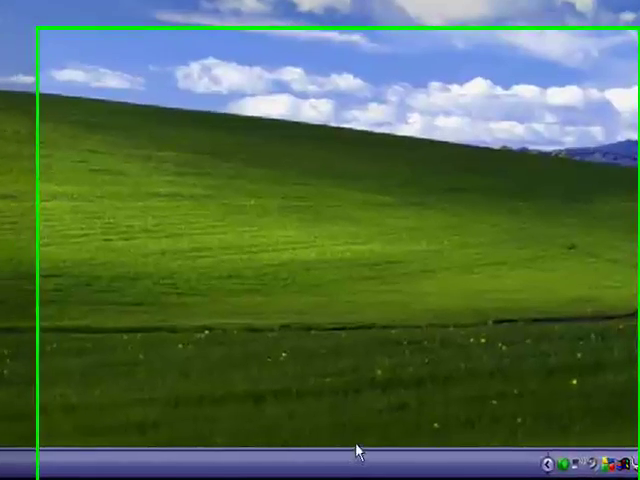
- Enable Lock the Taskbar from the taskbar's context menu
right_click(360, 450)
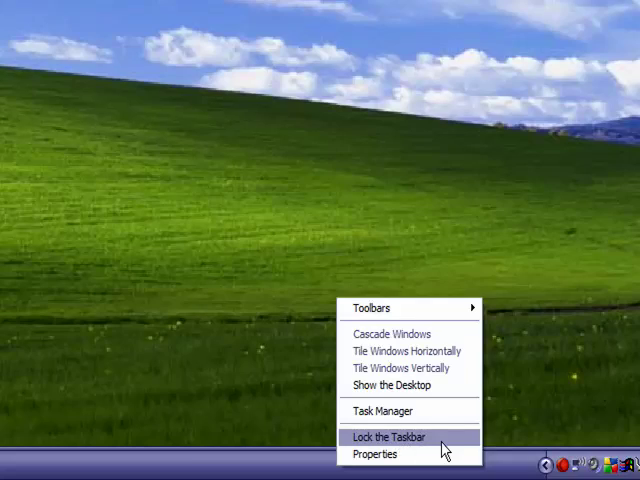
left_click(390, 437)
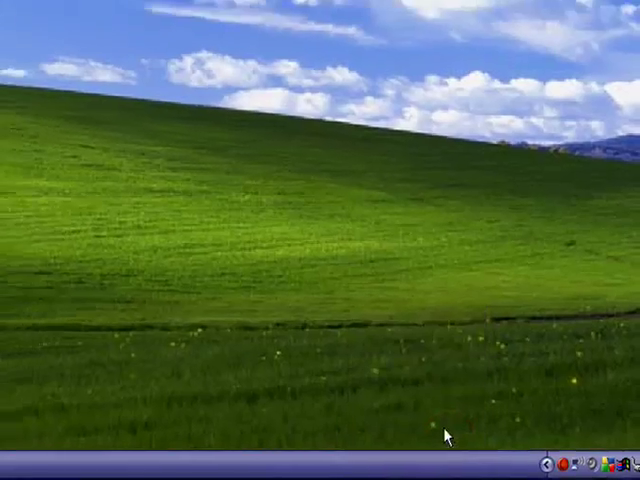